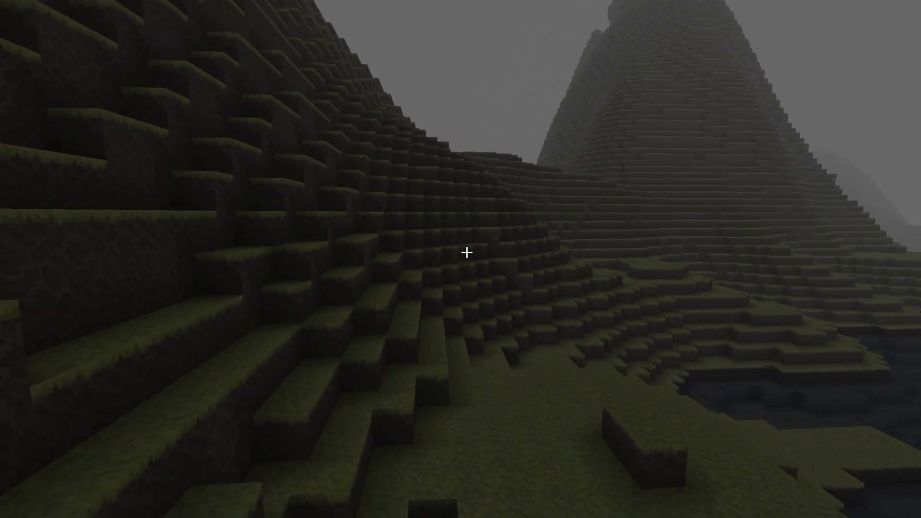
mouse_move(461, 258)
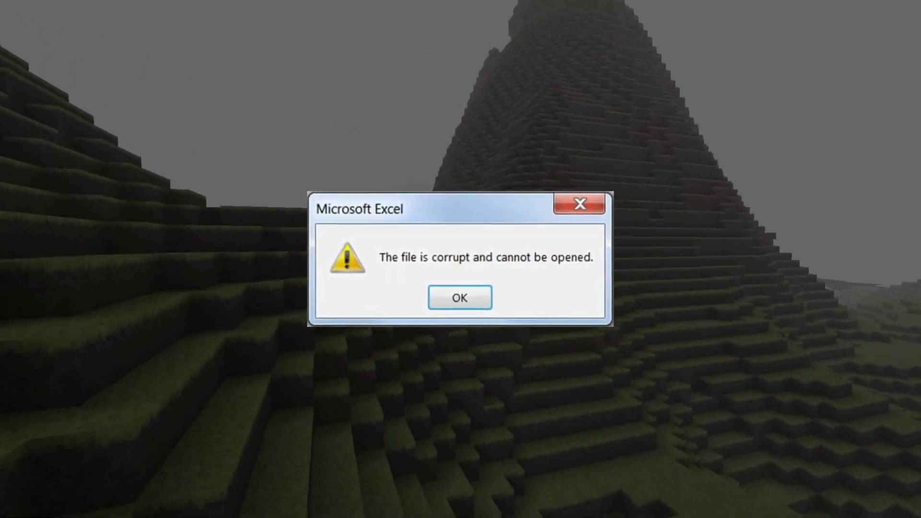
Step: Add a while loop polling chunkPosQueue over Constants.DIRECTIONS in loadChunksInDistance, then expand the lighting package
click(460, 297)
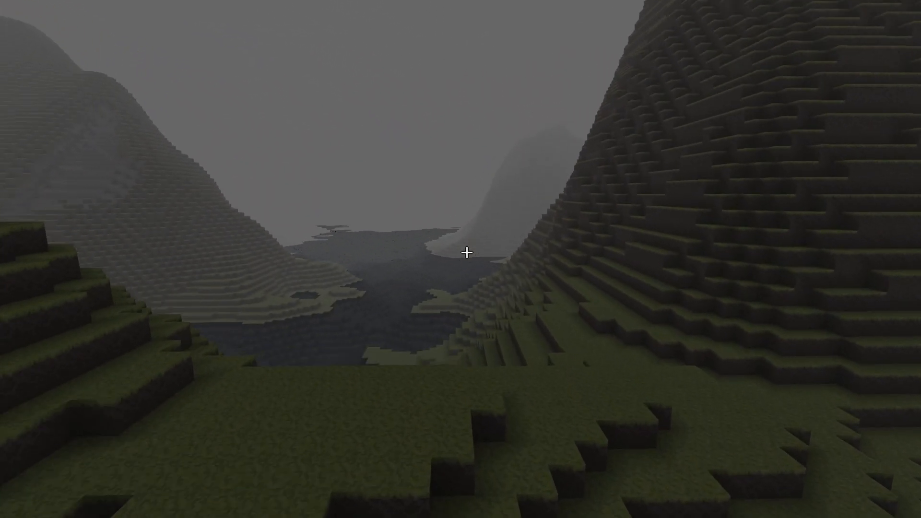
mouse_move(460, 253)
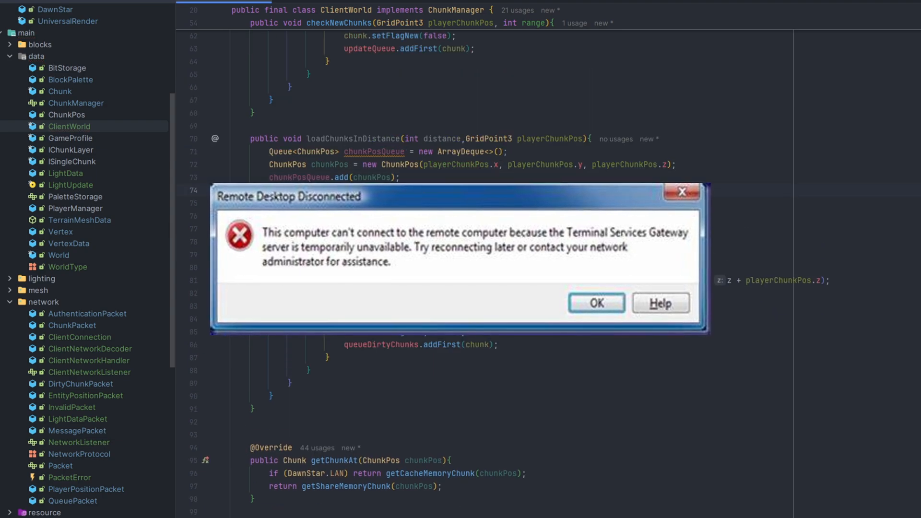
click(594, 303)
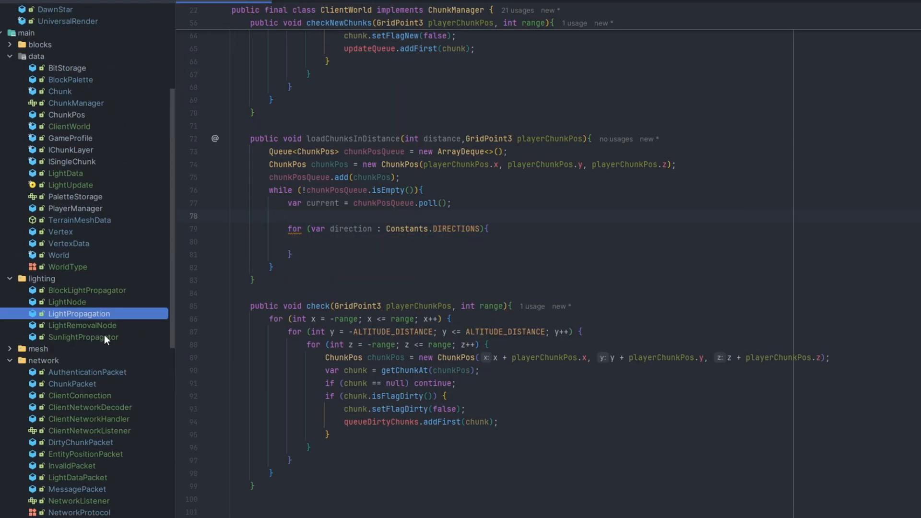
click(87, 290)
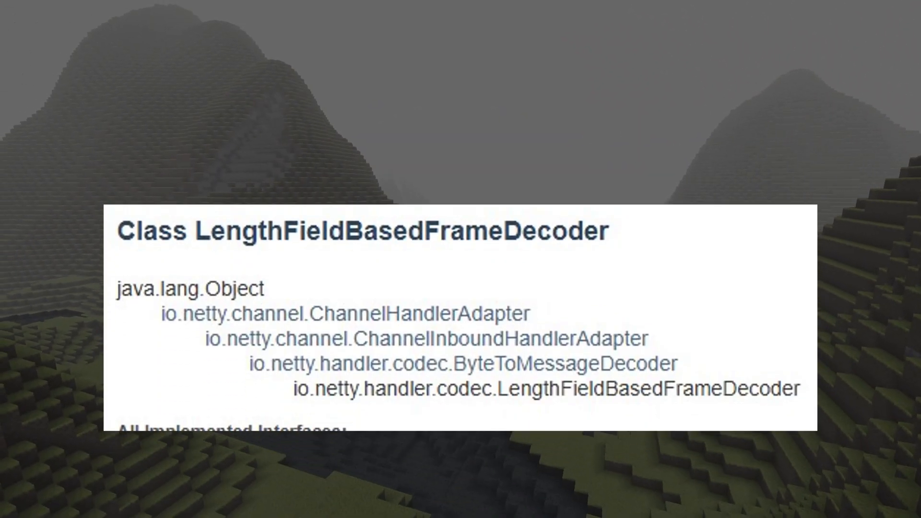
scroll(down, 3)
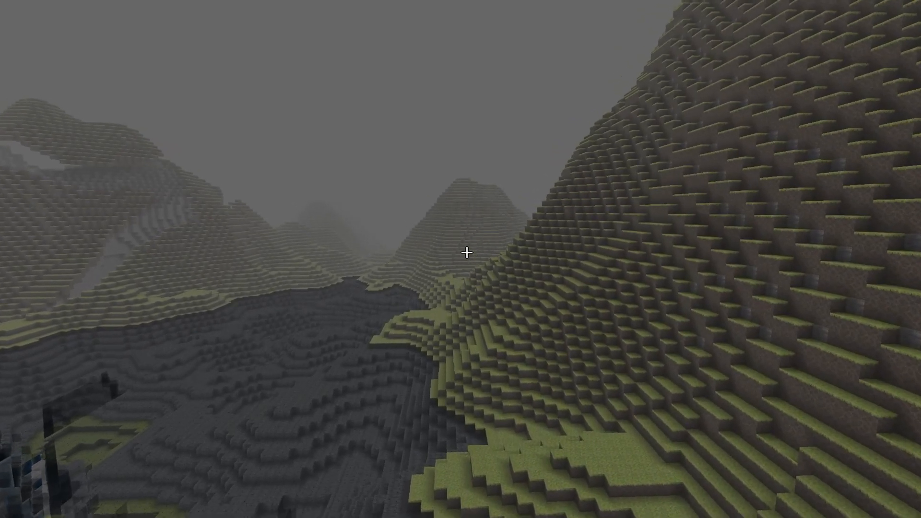
mouse_move(461, 254)
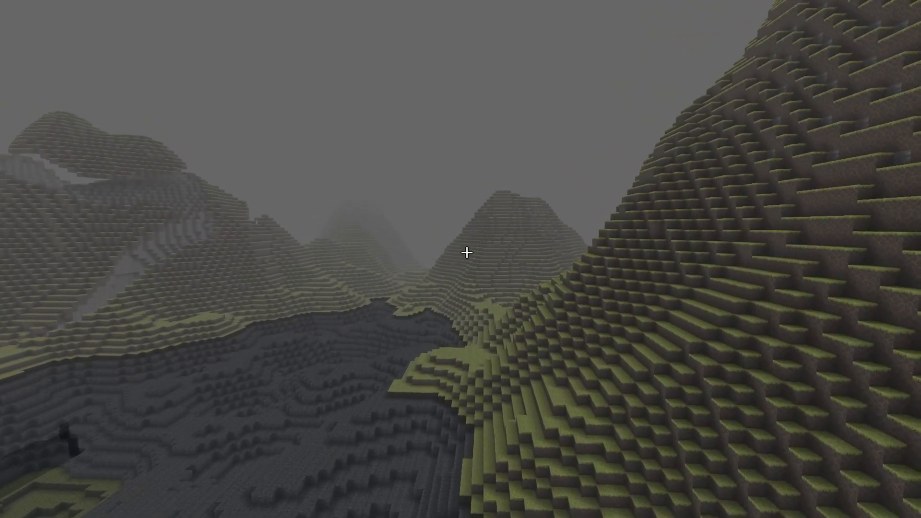
mouse_move(468, 253)
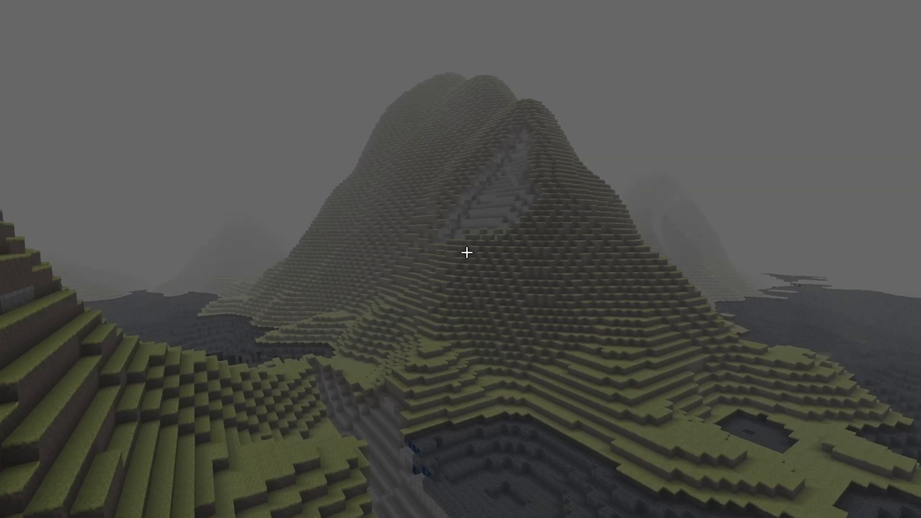
mouse_move(460, 253)
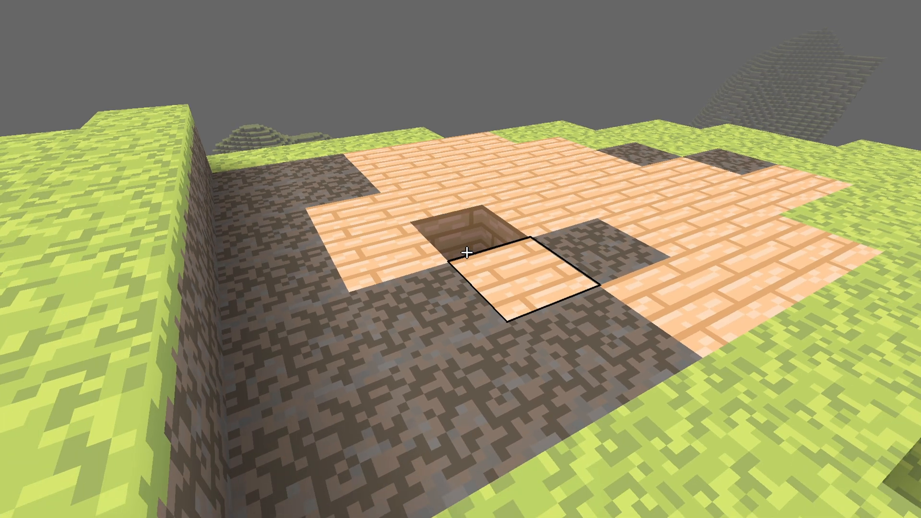
Step: Place a yellow light block on the plank floor and break a block beside it
click(467, 253)
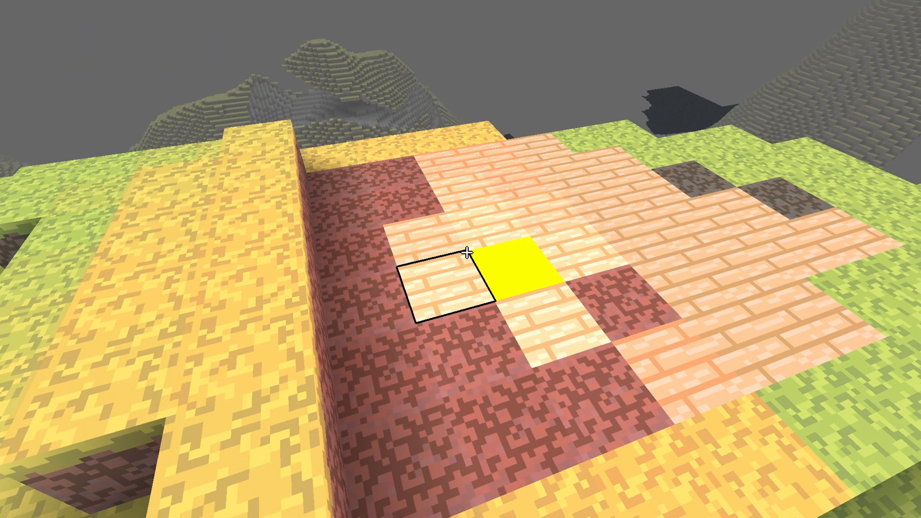
click(514, 270)
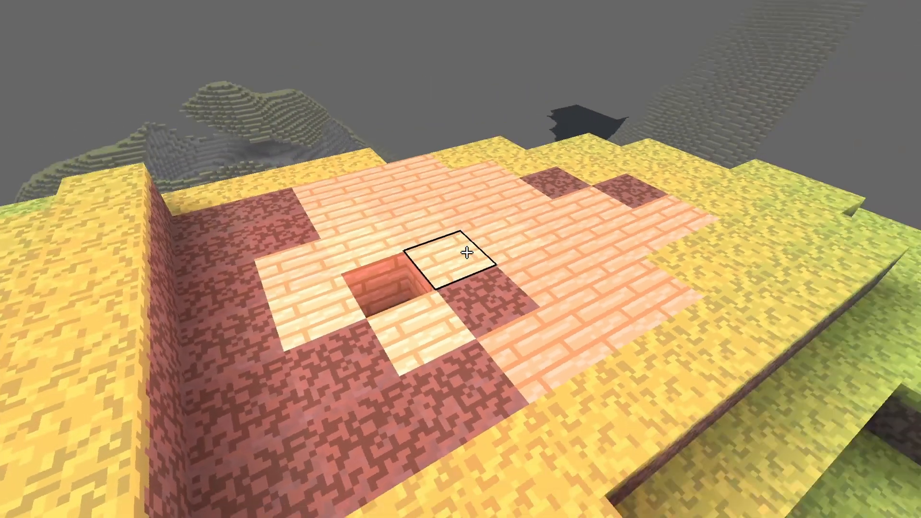
mouse_move(461, 253)
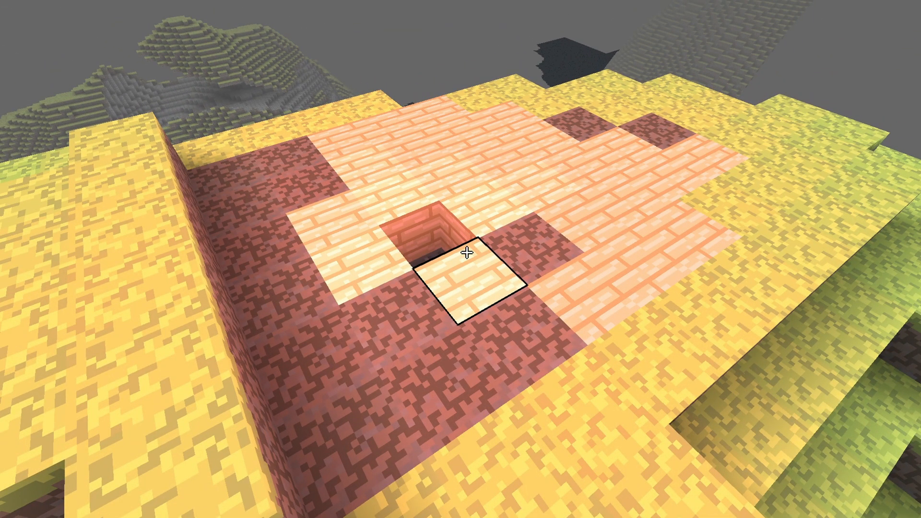
mouse_move(460, 253)
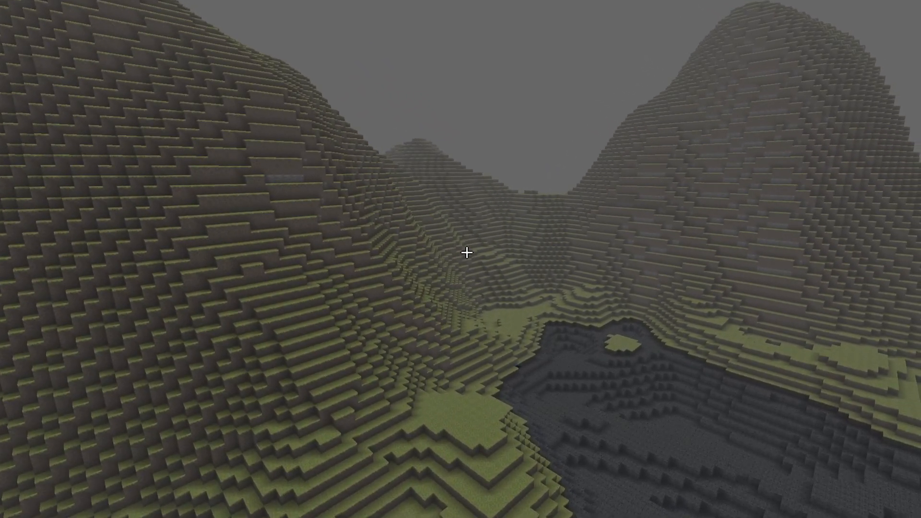
mouse_move(460, 254)
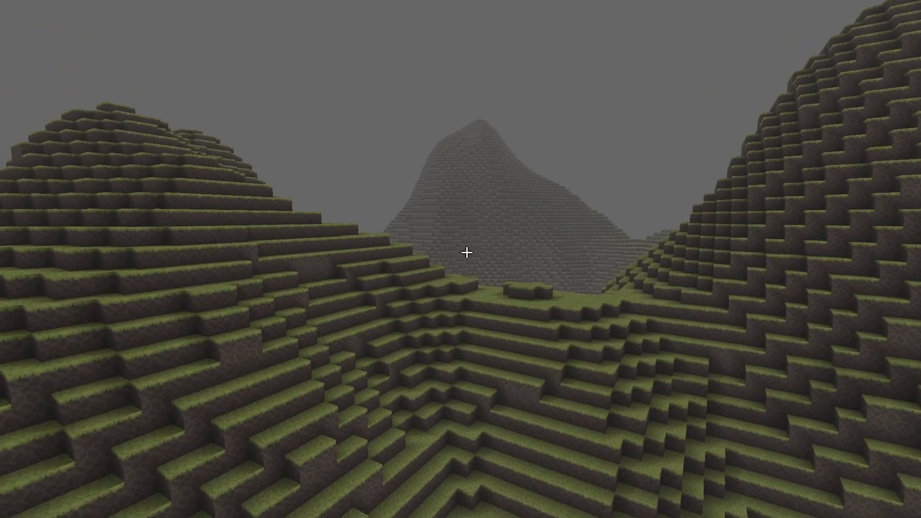
mouse_move(460, 253)
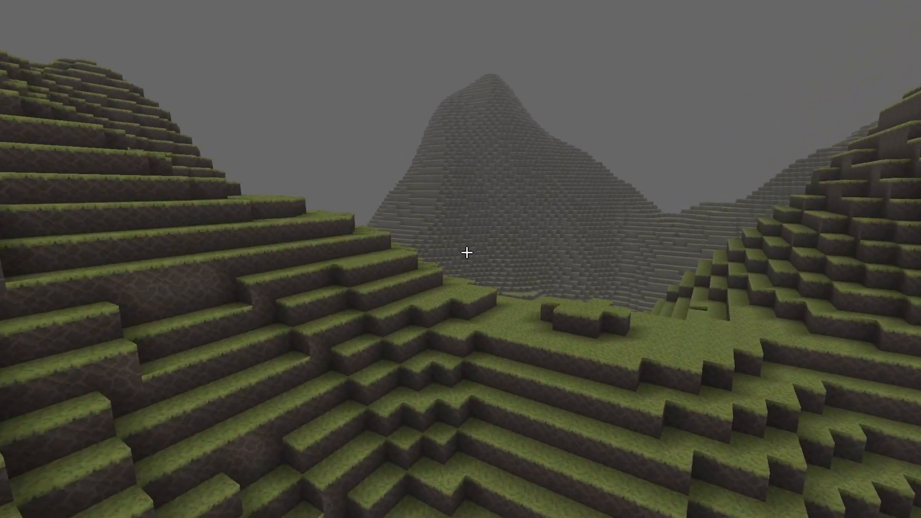
mouse_move(460, 254)
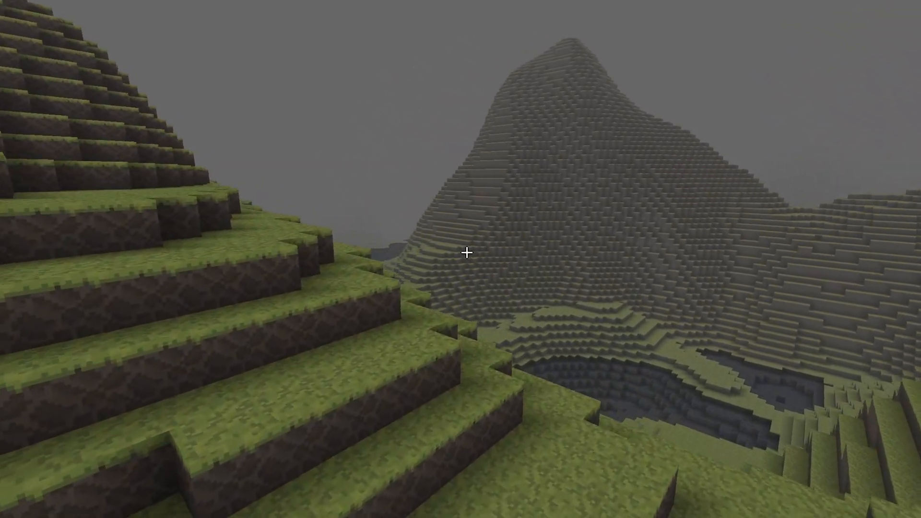
mouse_move(460, 253)
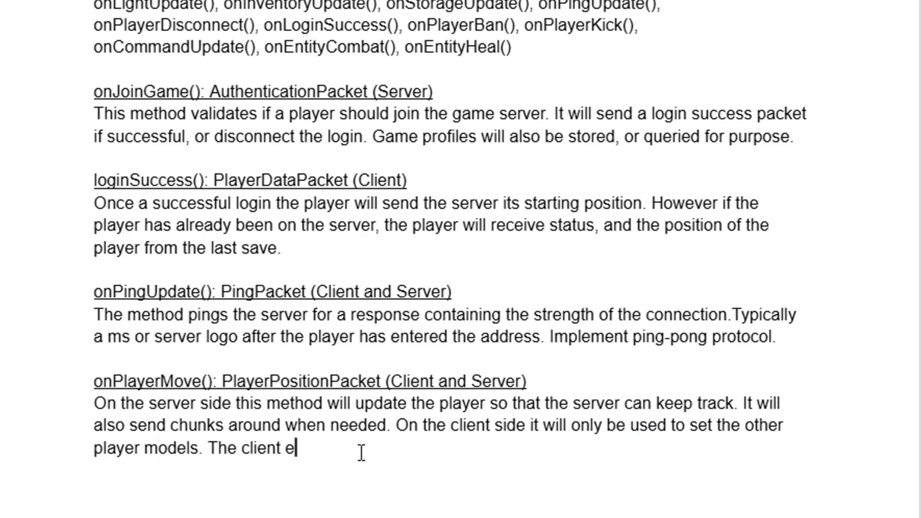
Step: Extend the onPlayerMove() paragraph: client uses the default texture or fetches the model via uuid
text(ither uses the default texture, or uses the uuid to fetch the player's model and texture information.)
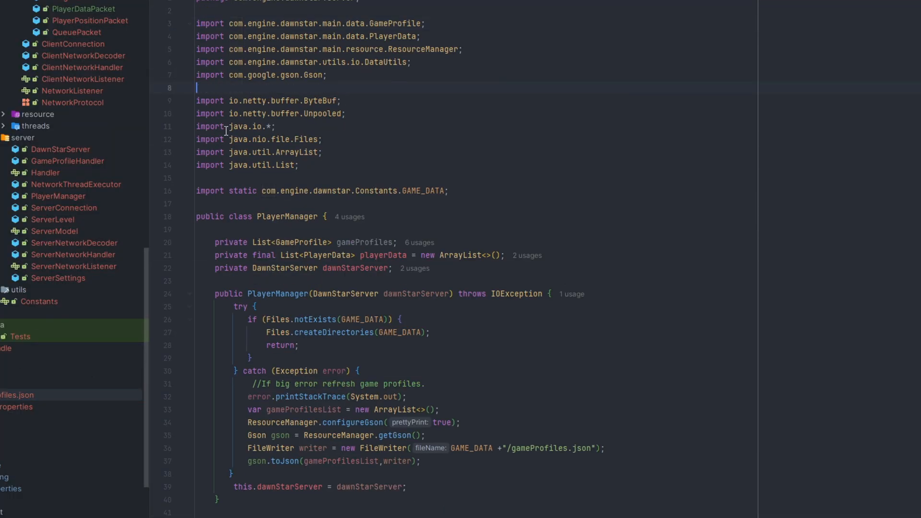
Step: Add a playerManager.saveGameProfiles() call inside the try block of DawnStarServer's shutdown()
scroll(down, 3)
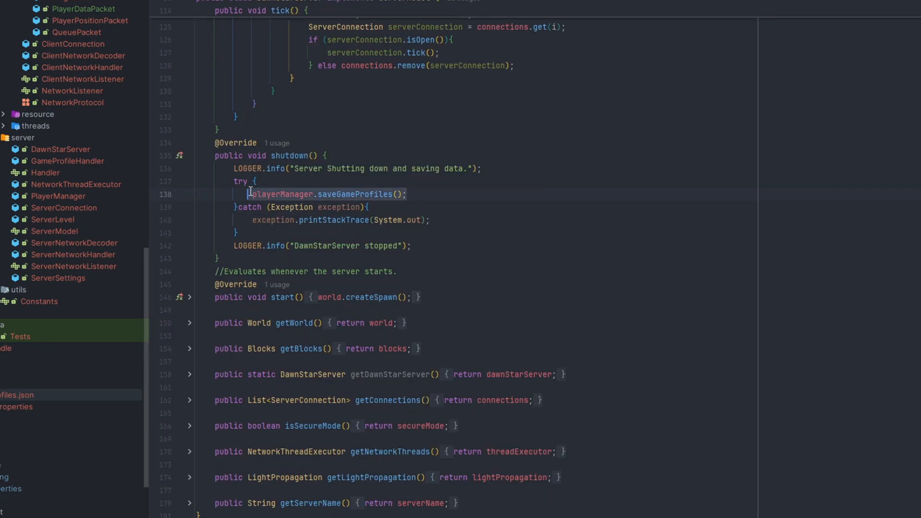
text(save)
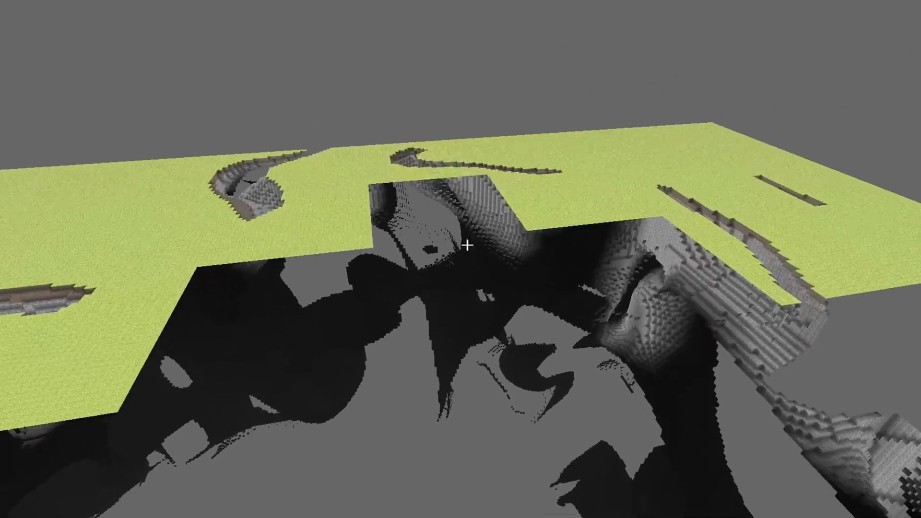
mouse_move(468, 246)
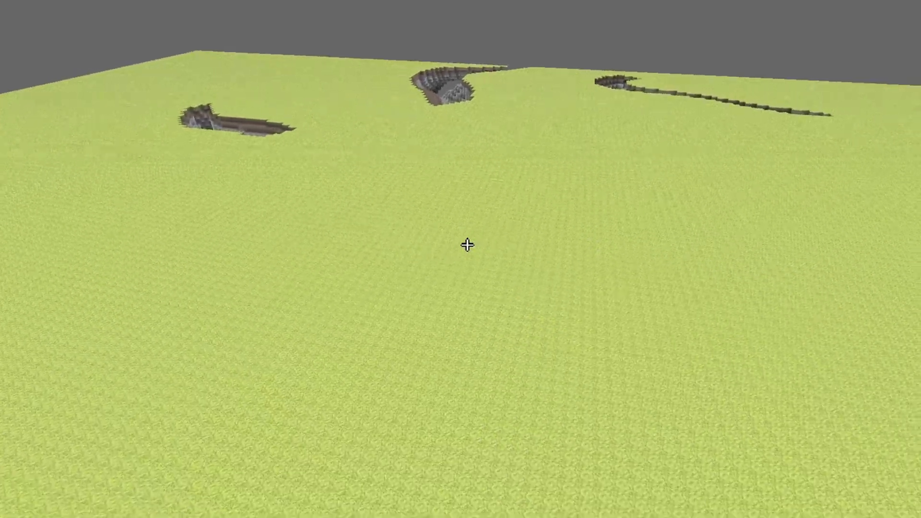
mouse_move(466, 246)
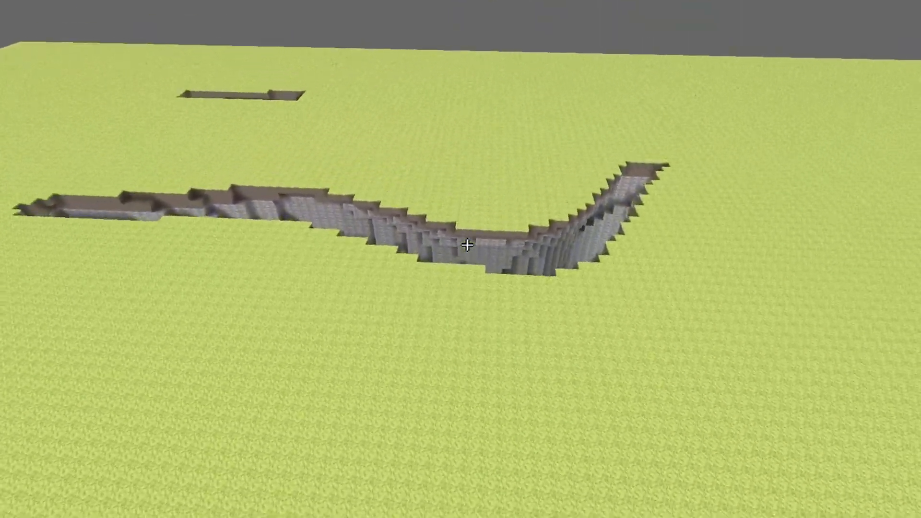
mouse_move(461, 244)
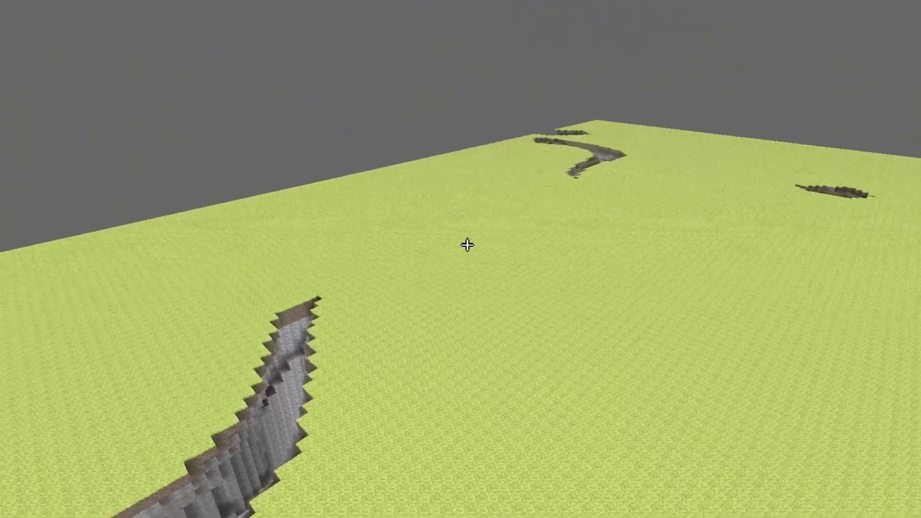
mouse_move(460, 246)
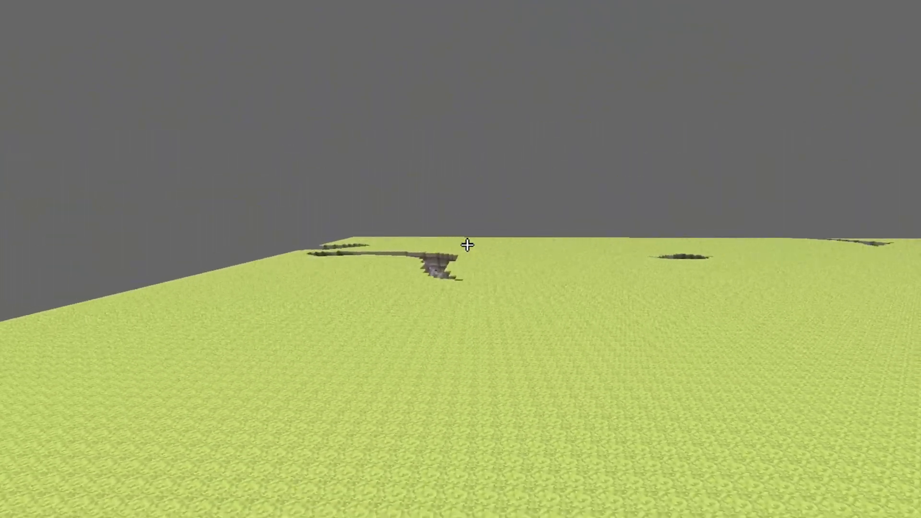
mouse_move(466, 245)
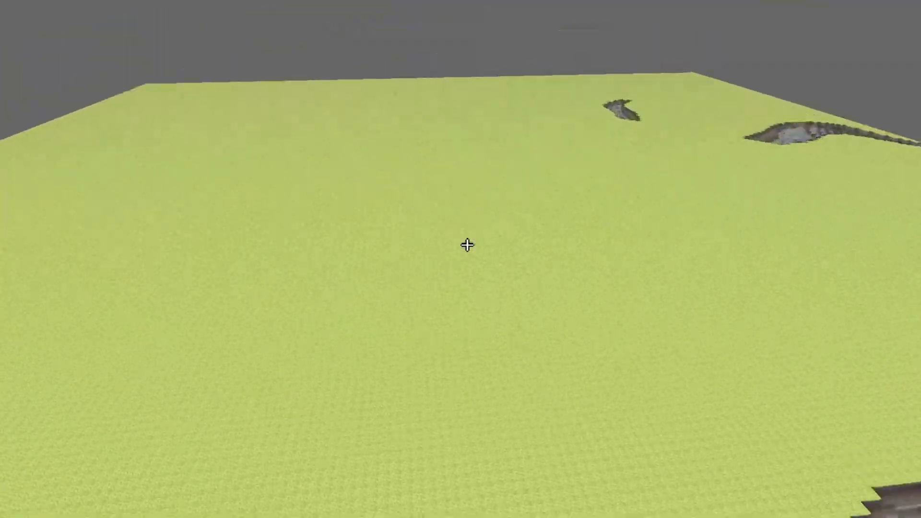
mouse_move(466, 245)
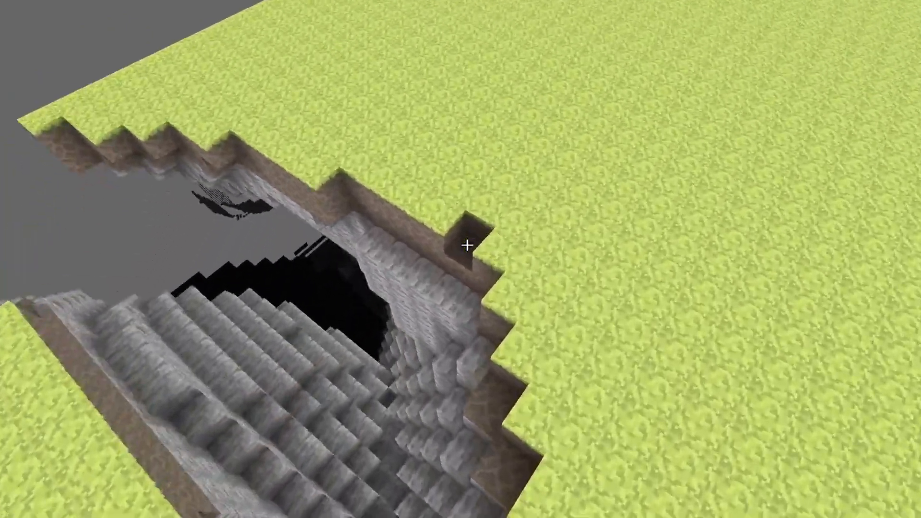
mouse_move(466, 246)
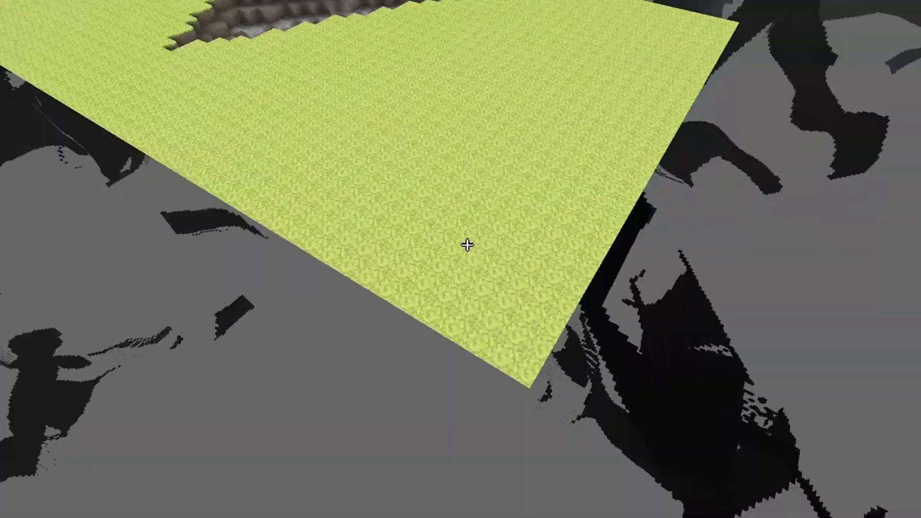
mouse_move(460, 246)
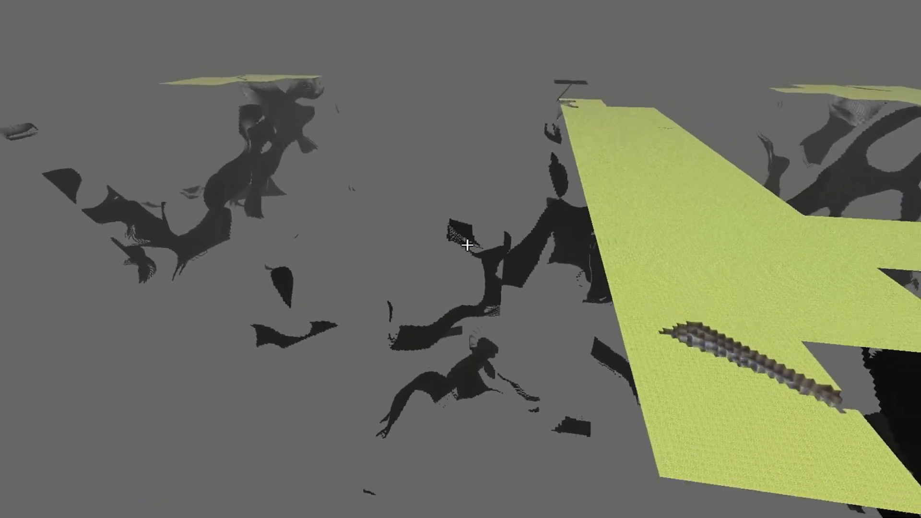